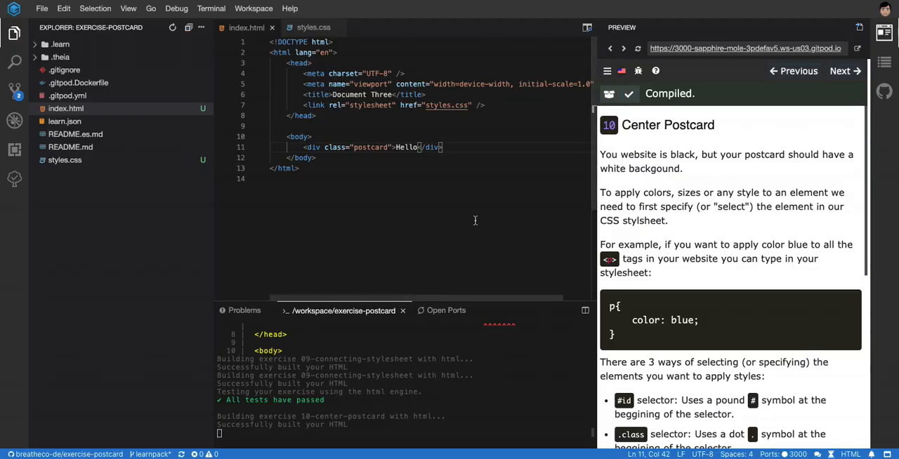
Duplicate the postcard div line and try an id ending in 2 on the copy.
double_click(368, 146)
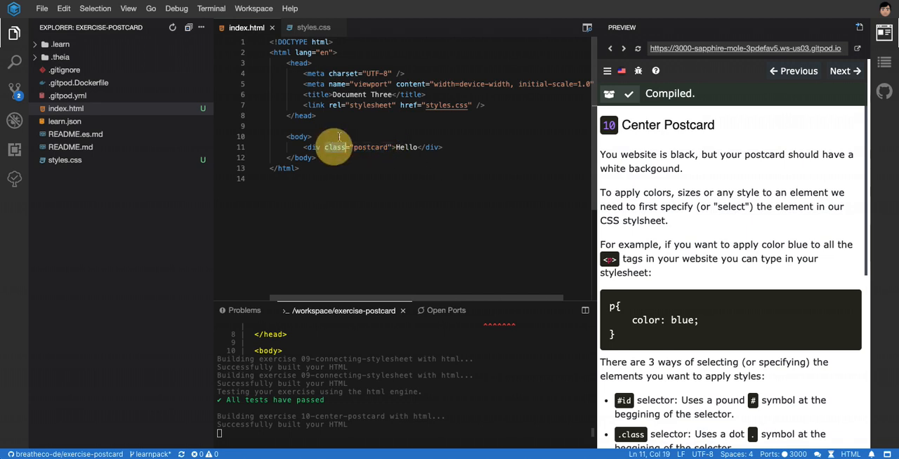
double_click(334, 147)
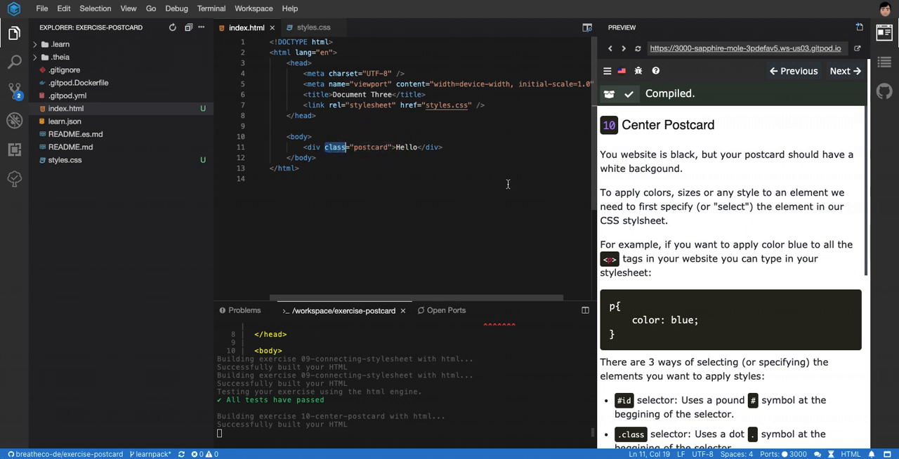
mouse_move(267, 97)
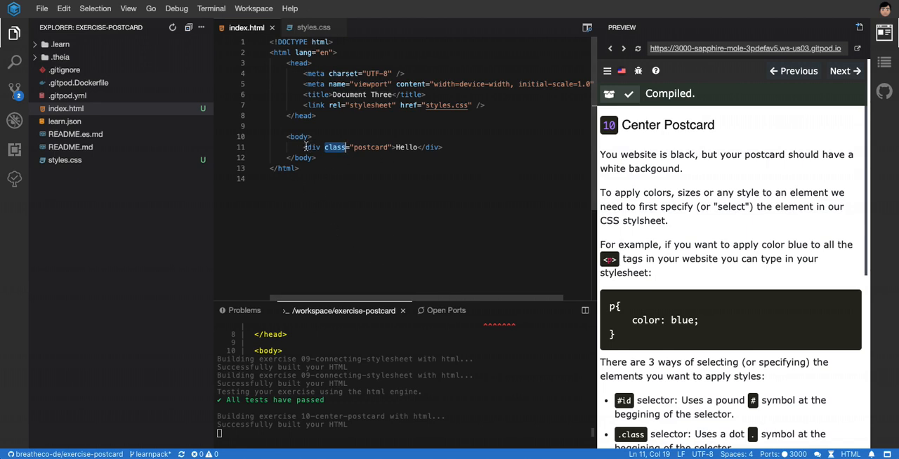
drag(303, 146, 442, 146)
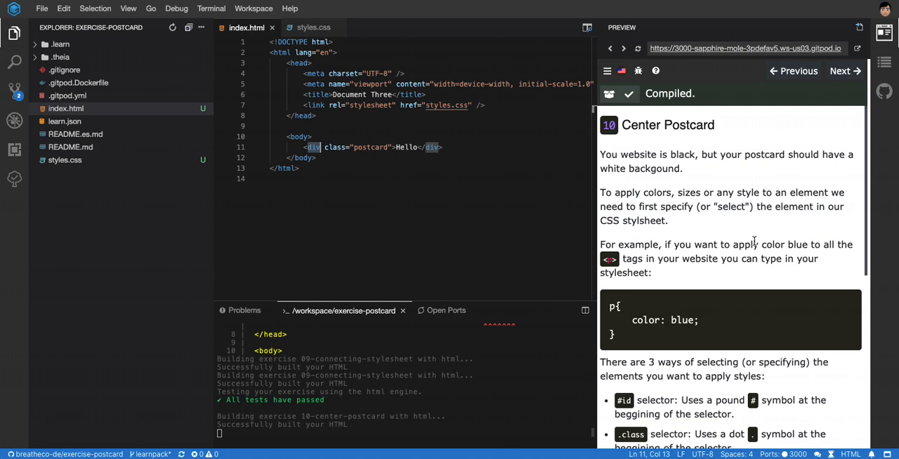
scroll(down, 3)
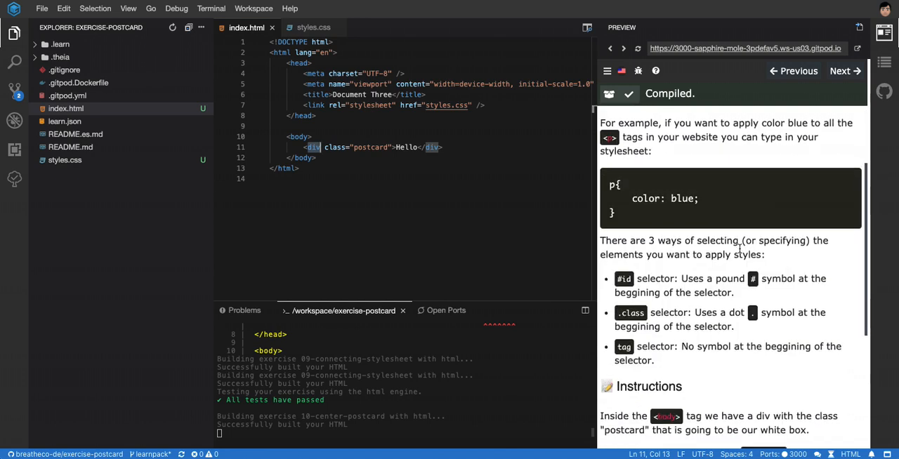
scroll(down, 3)
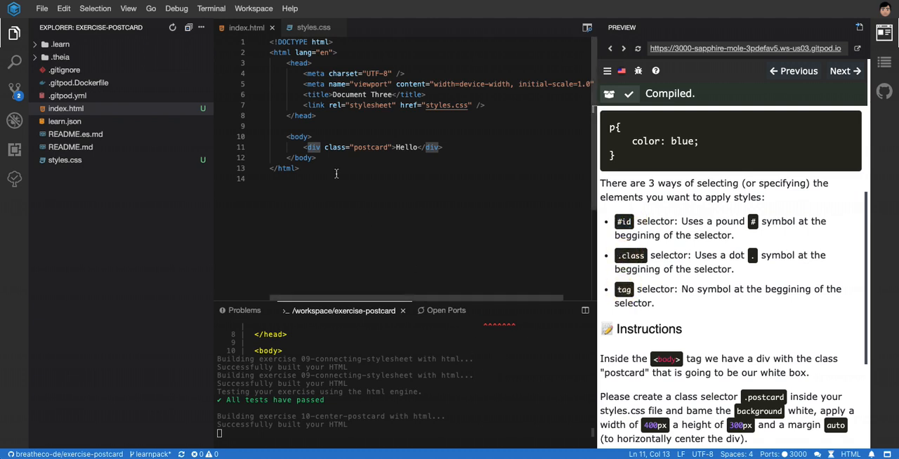
click(442, 147)
text(id)
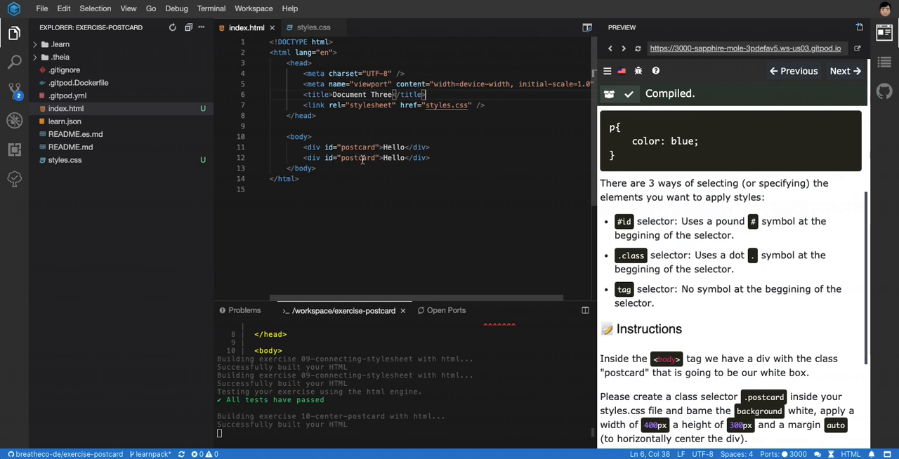
text(2)
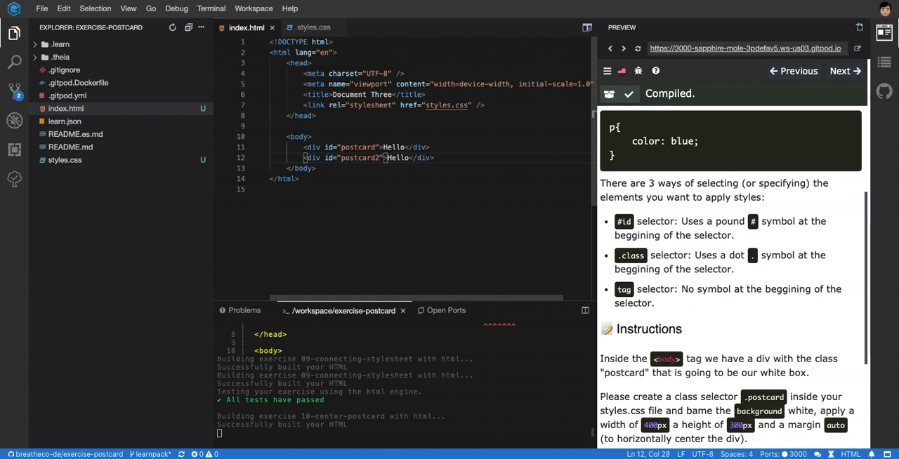
Remove the second div's id, write and then delete a 'DRY - Don't Repeat Yourself' note, leaving a plain <div>Hello</div>.
drag(385, 158, 325, 157)
text( D)
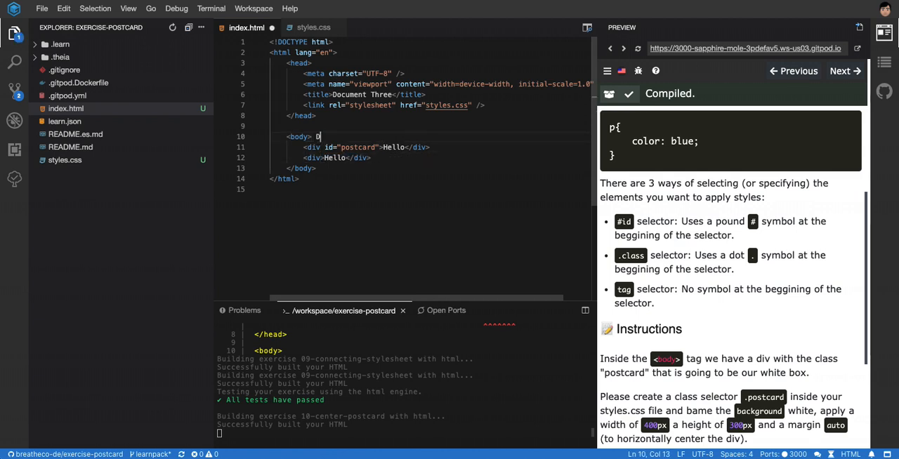
text(RY -)
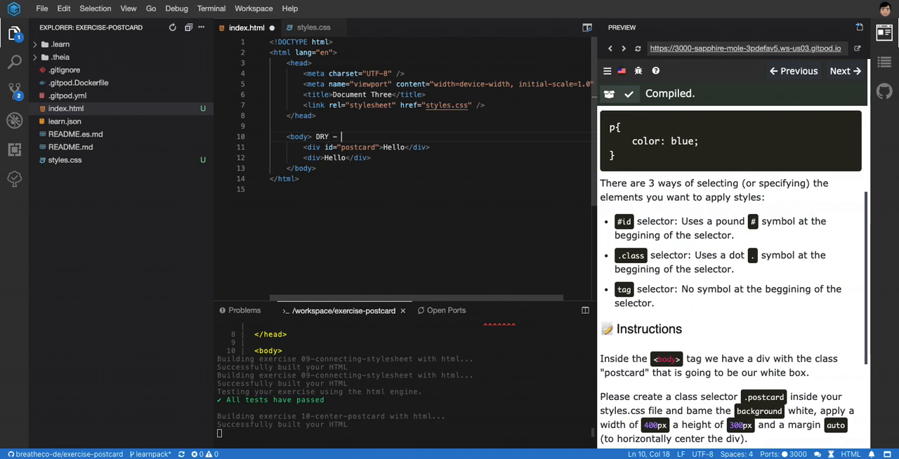
text(Don;t R)
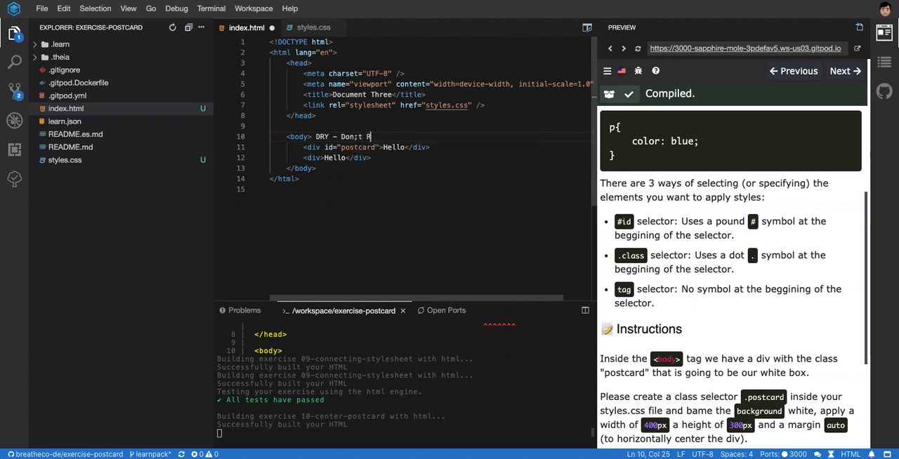
text(epeat Yourself)
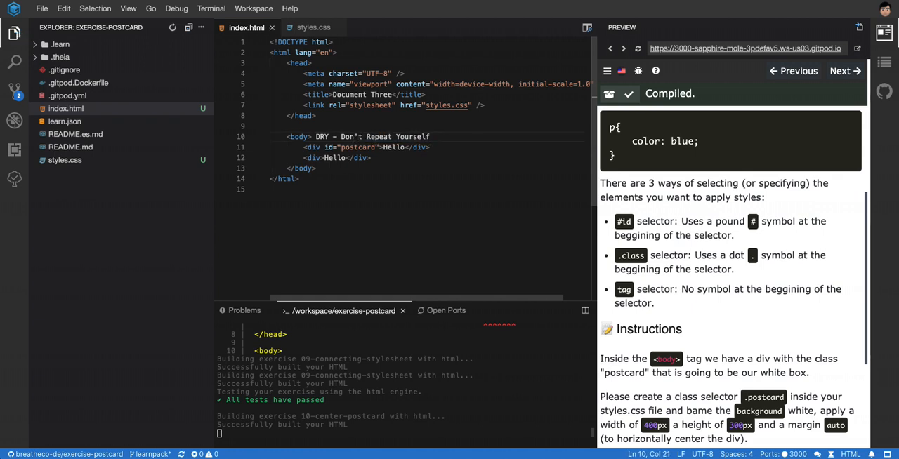
drag(340, 136, 429, 137)
text(class)
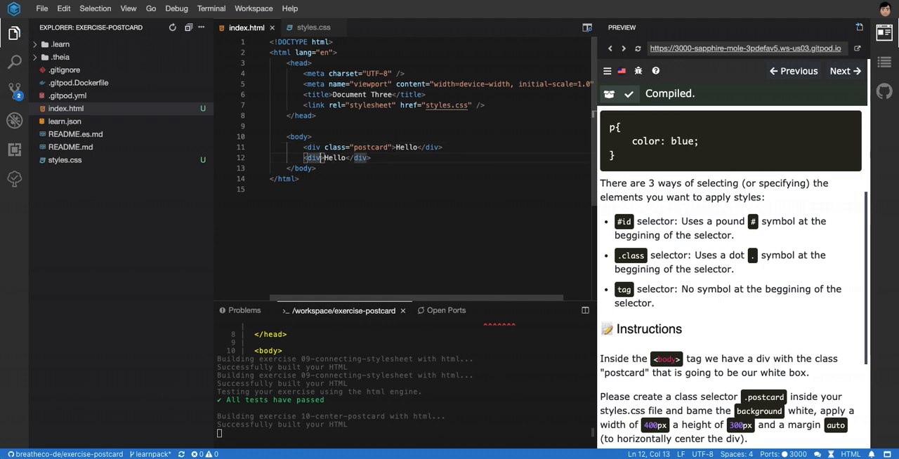
Give both Hello divs the class yellow in index.html.
double_click(371, 146)
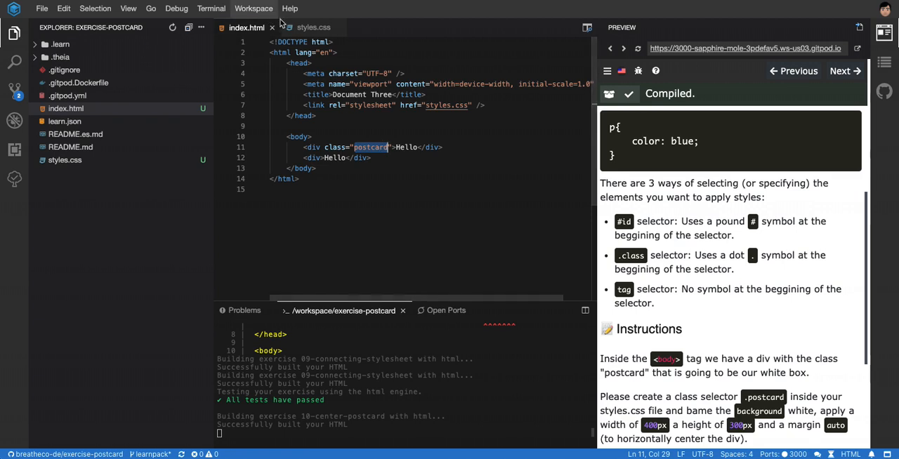
click(313, 28)
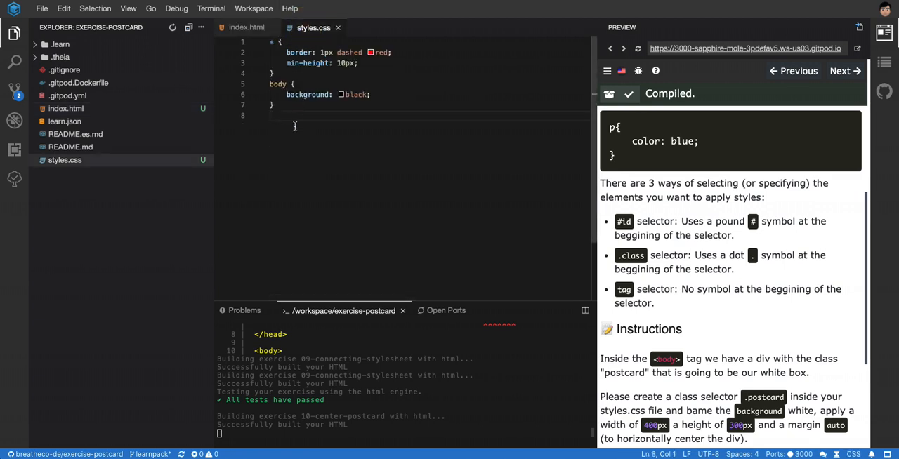
click(248, 28)
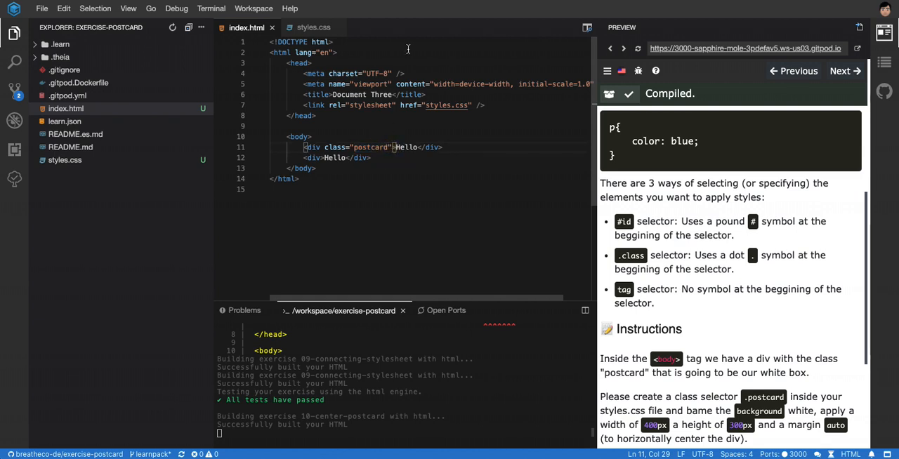
text(yello)
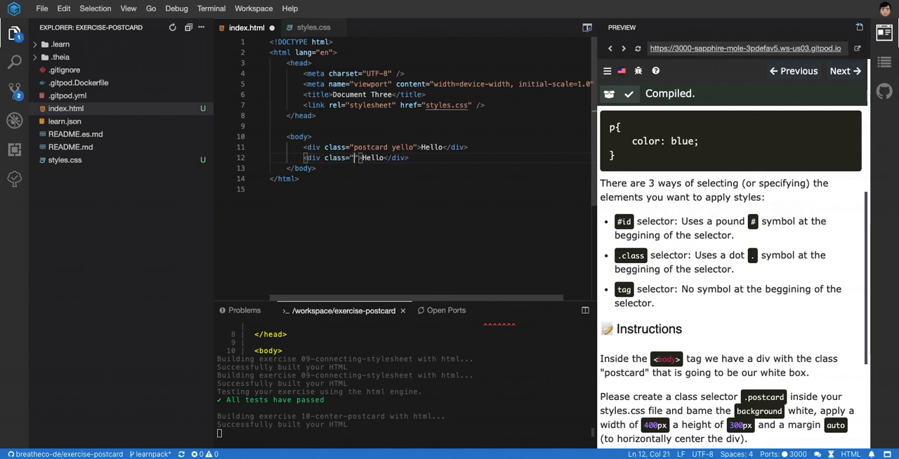
text(yello)
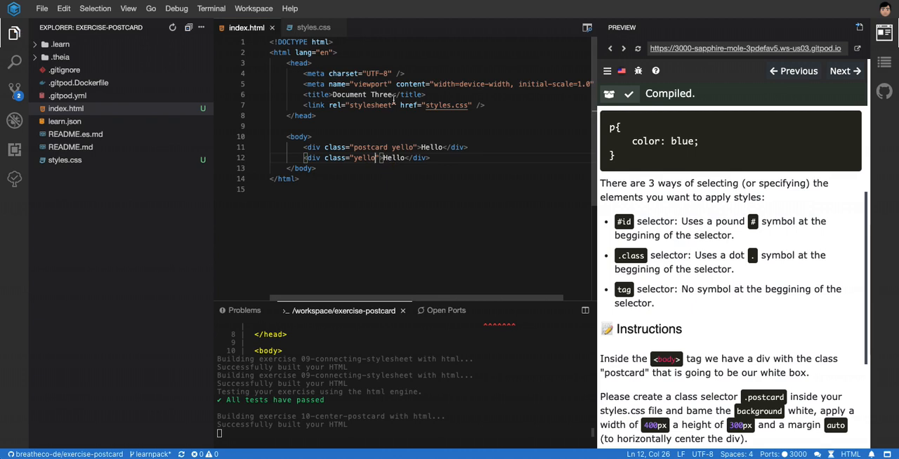
Add a .yellow rule with a yellow background in styles.css.
click(314, 28)
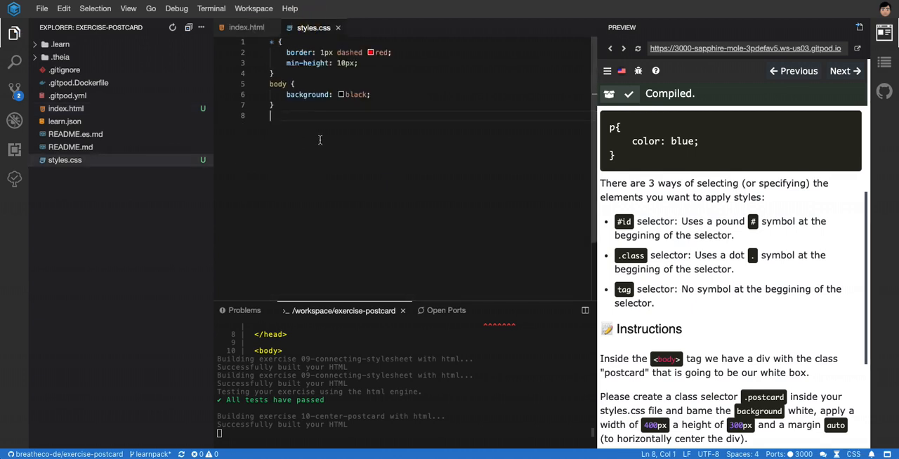
text(.yellow{)
text(background-color: ;)
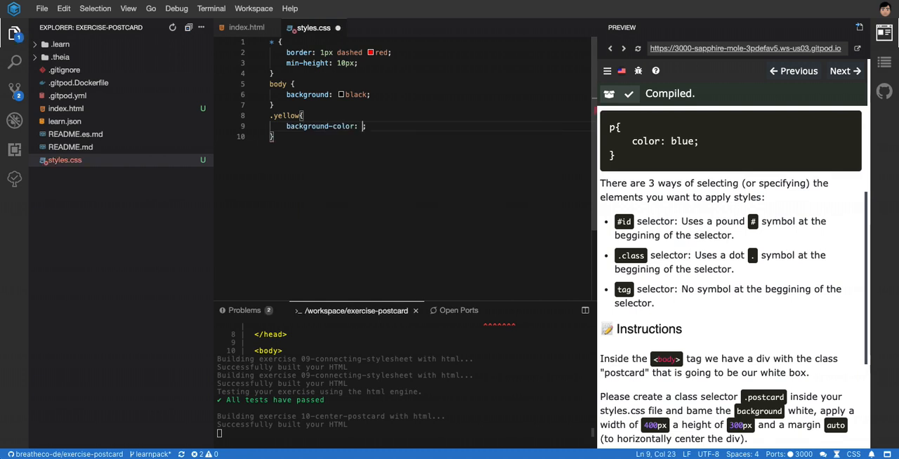
text(yellow)
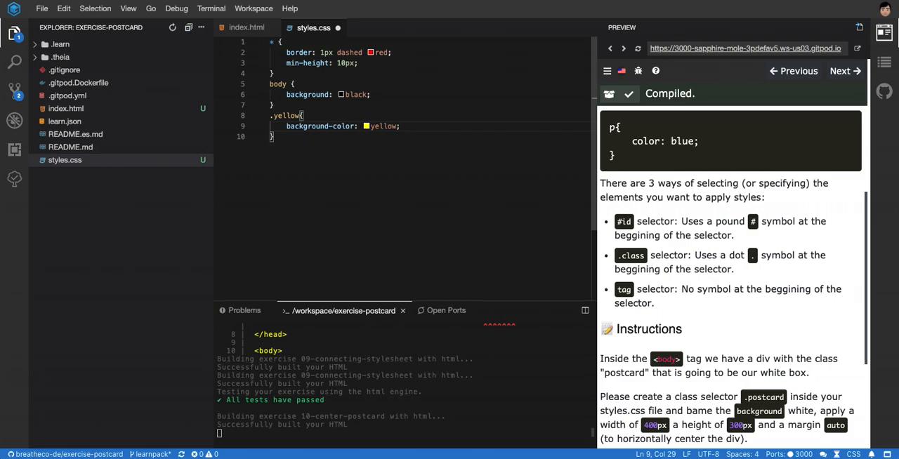
Change the second div to 'Good bye' and give the divs ids yellow and yellow2 with yellow-background id rules.
click(246, 28)
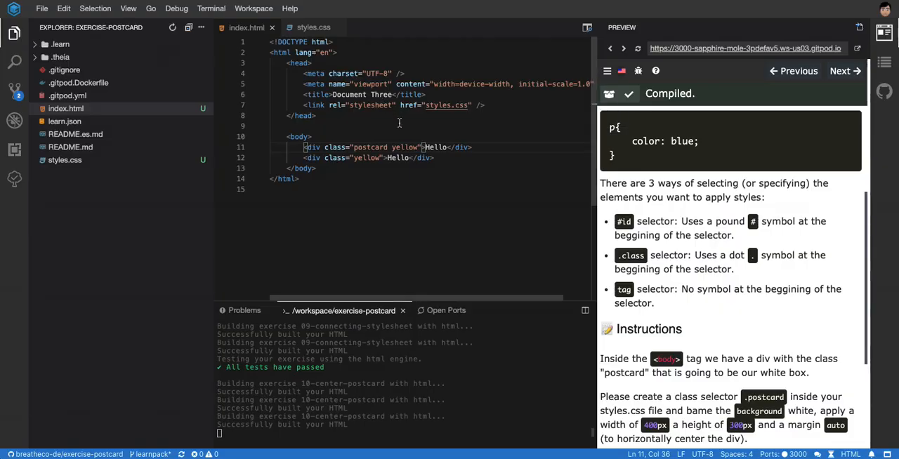
double_click(399, 158)
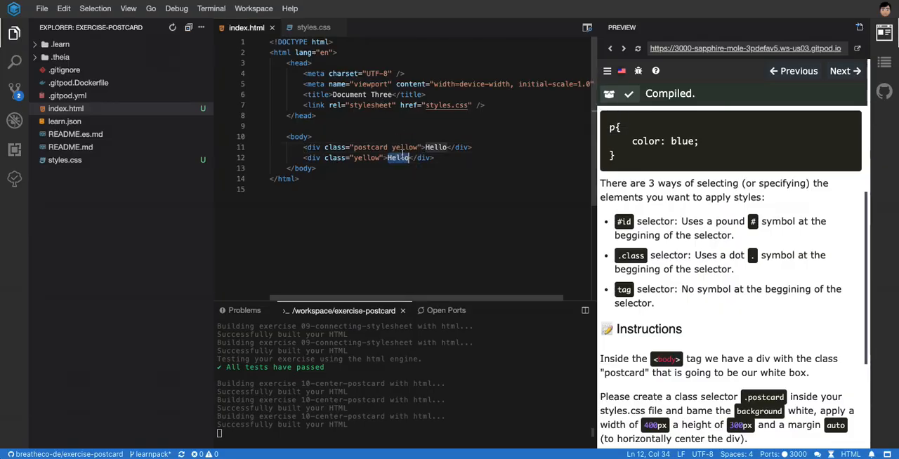
text(Good bye)
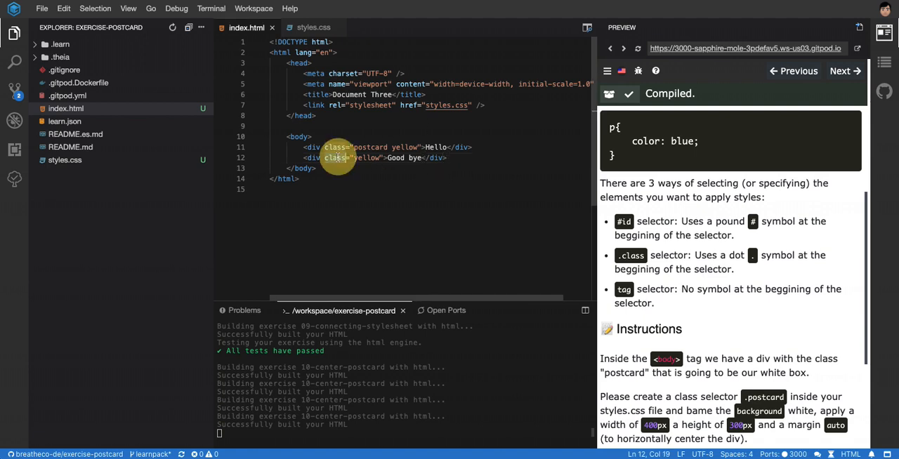
text(id="yellow")
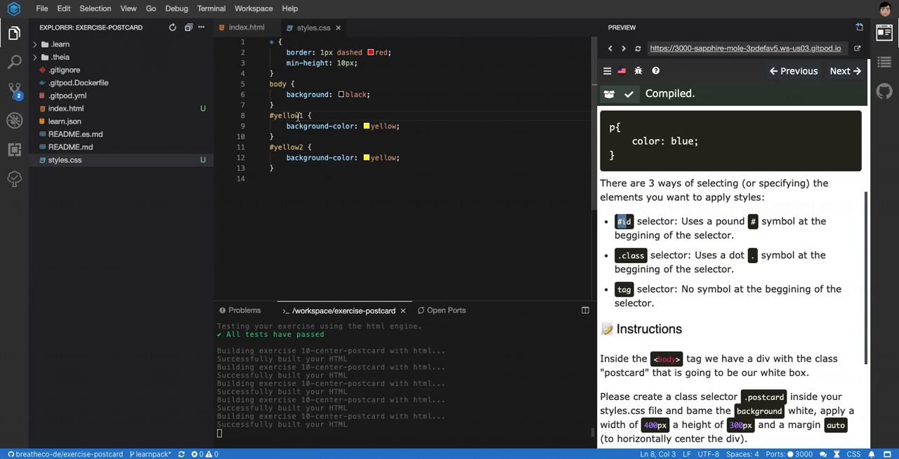
Strip the ids from both divs and delete the #yellow2 rule from styles.css.
click(247, 27)
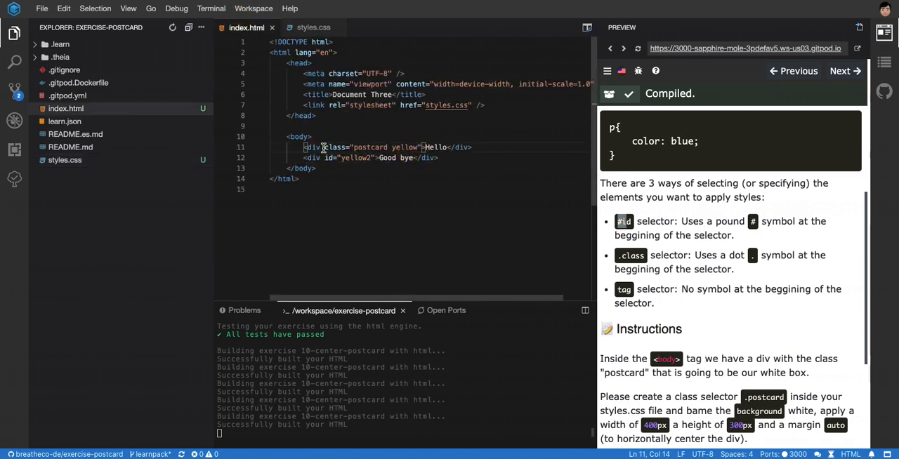
text(id="yellow1)
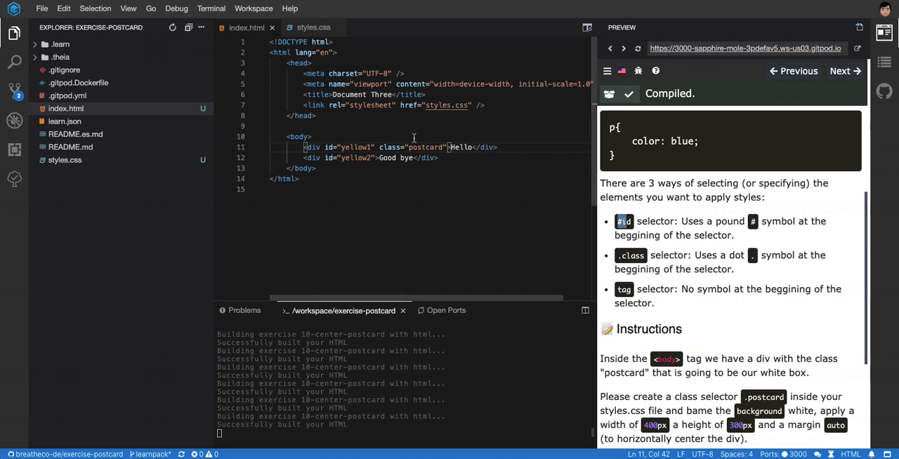
click(313, 28)
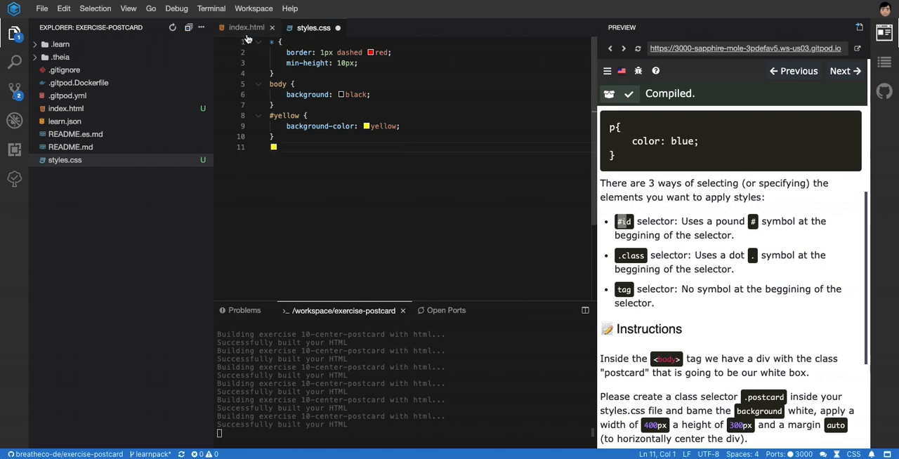
click(247, 28)
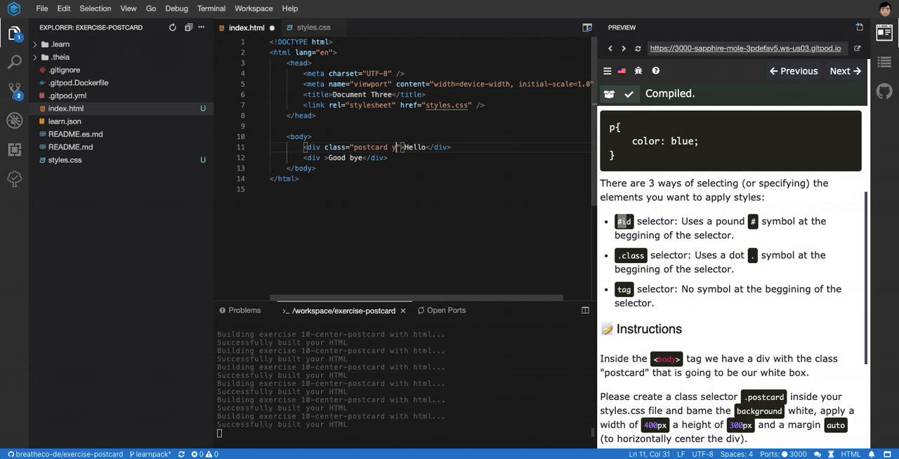
Add class="yellow" to both divs and change #yellow to a .yellow selector.
text(yellow")
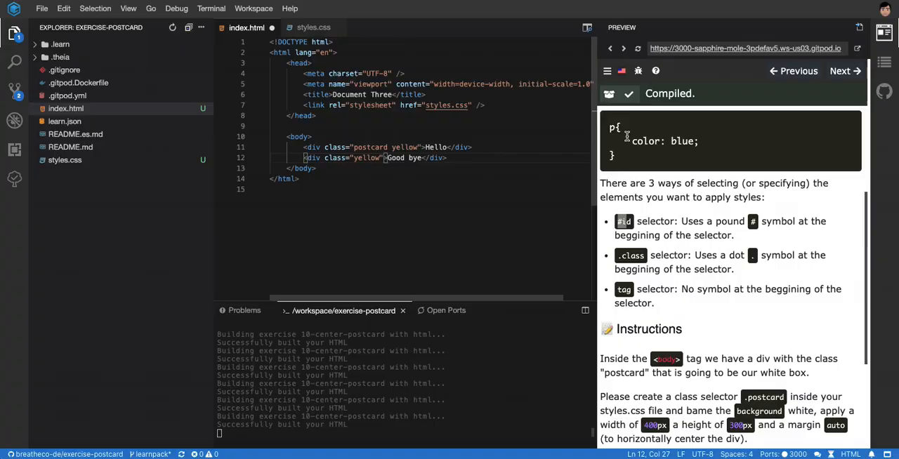
click(313, 27)
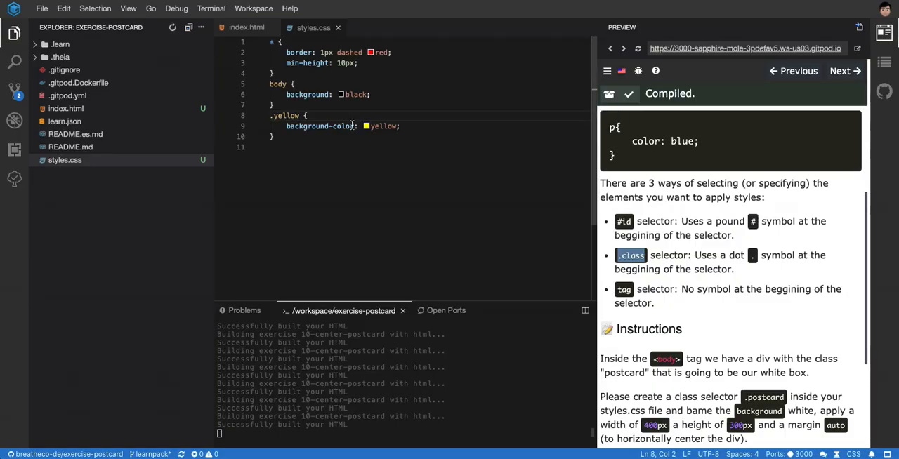
click(247, 28)
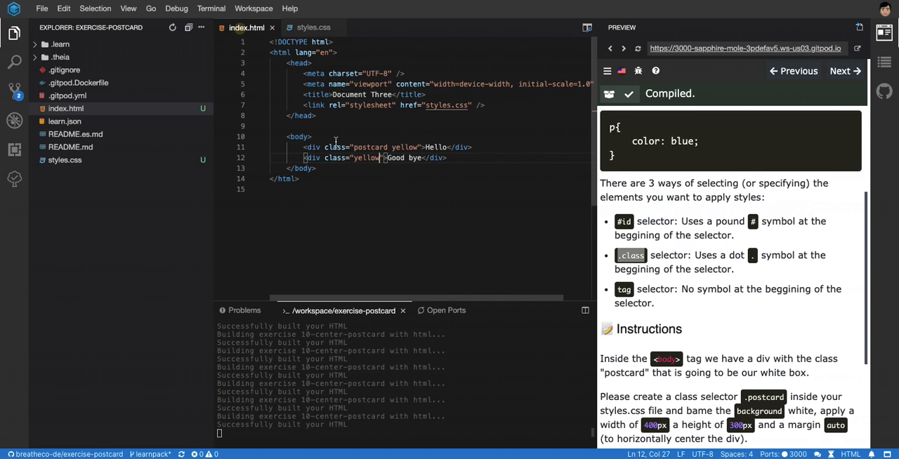
click(313, 29)
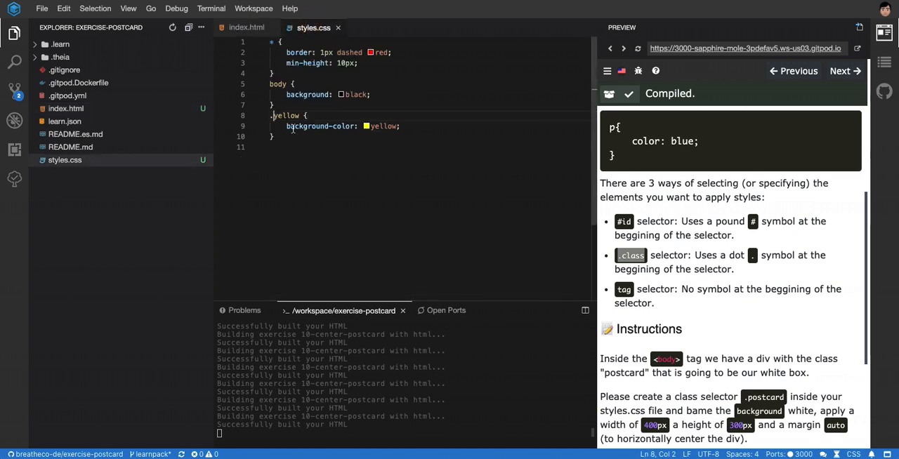
Compare index.html against styles.css to confirm the class and selector match.
click(247, 28)
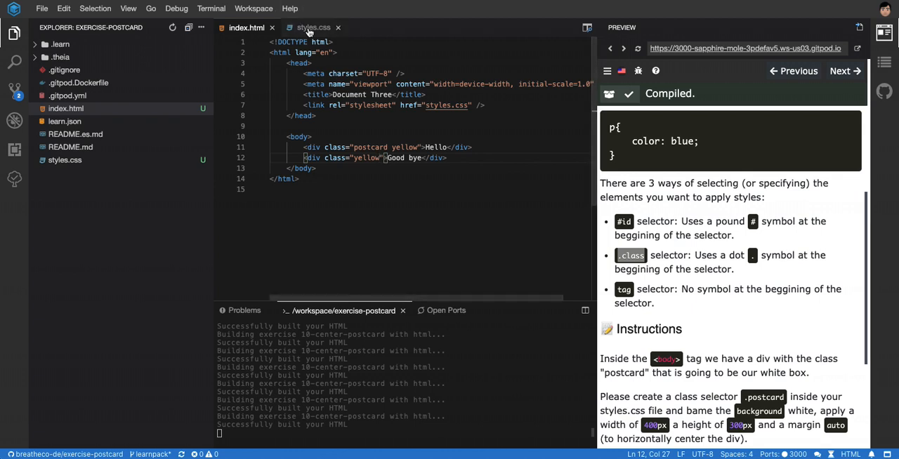
click(312, 28)
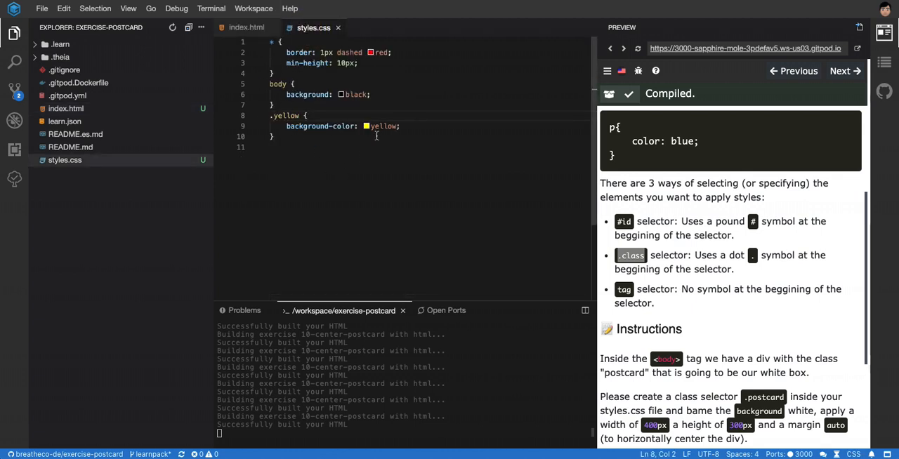
click(247, 26)
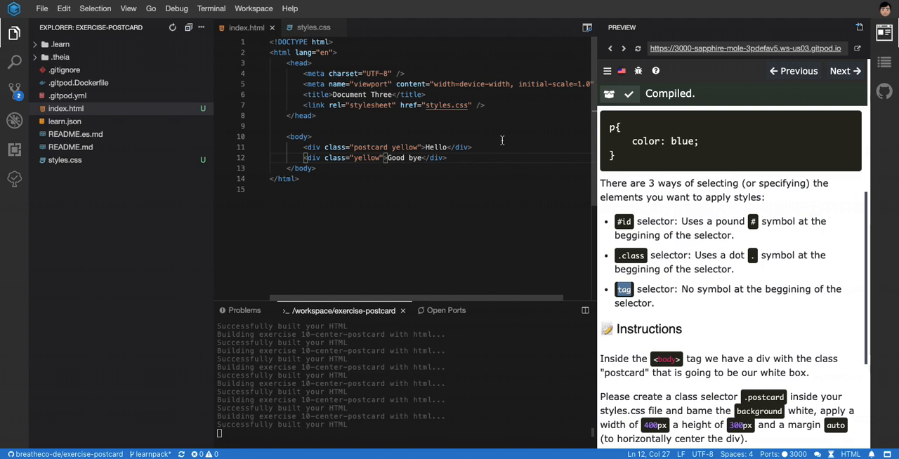
click(314, 28)
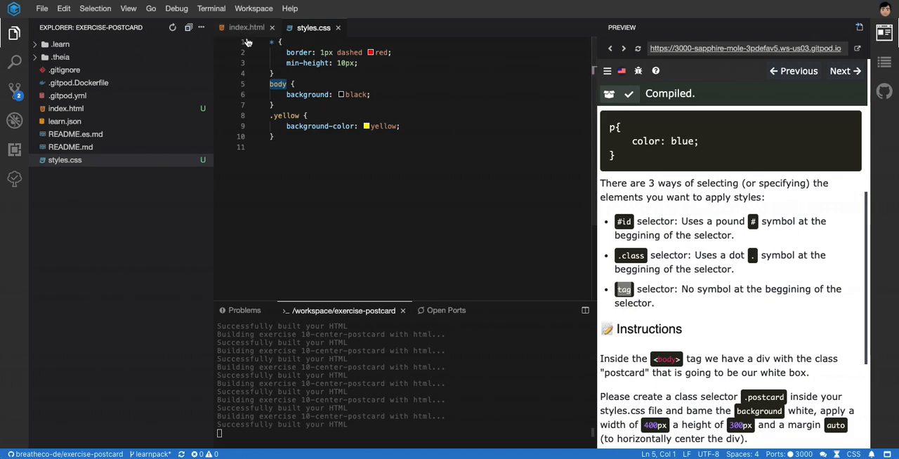
Add a <p>Card</p> paragraph on a new line after the Good bye div.
click(248, 28)
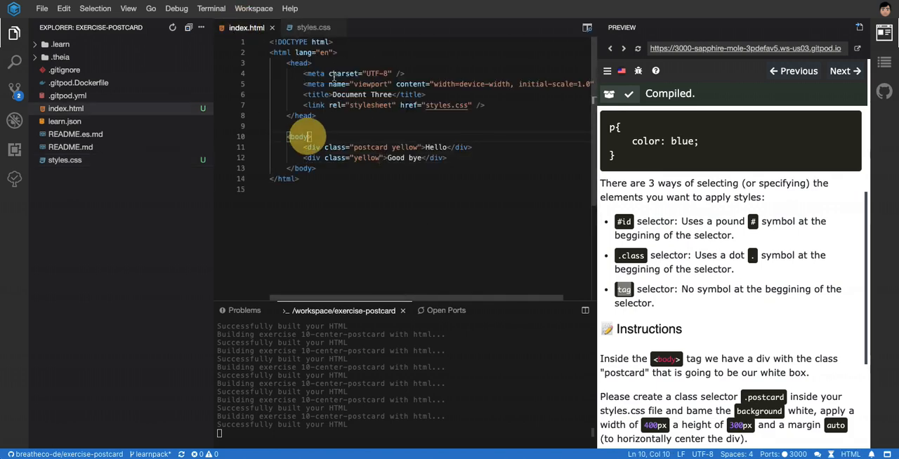
text(class=)
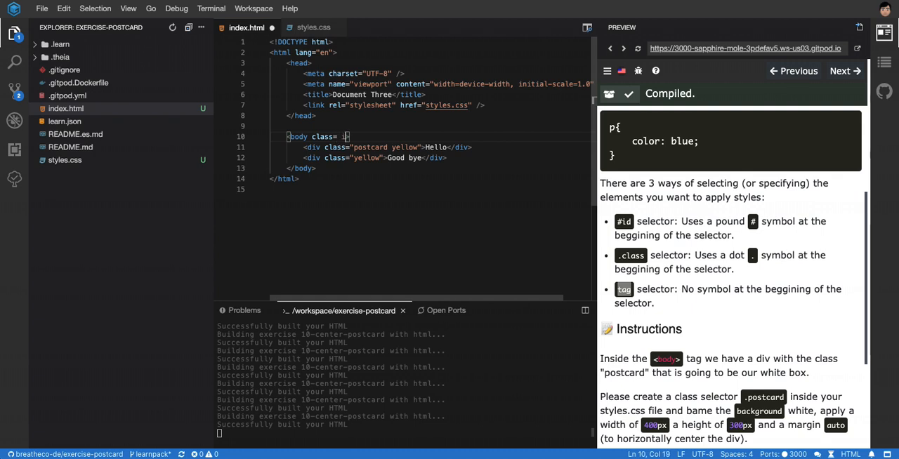
text(d)
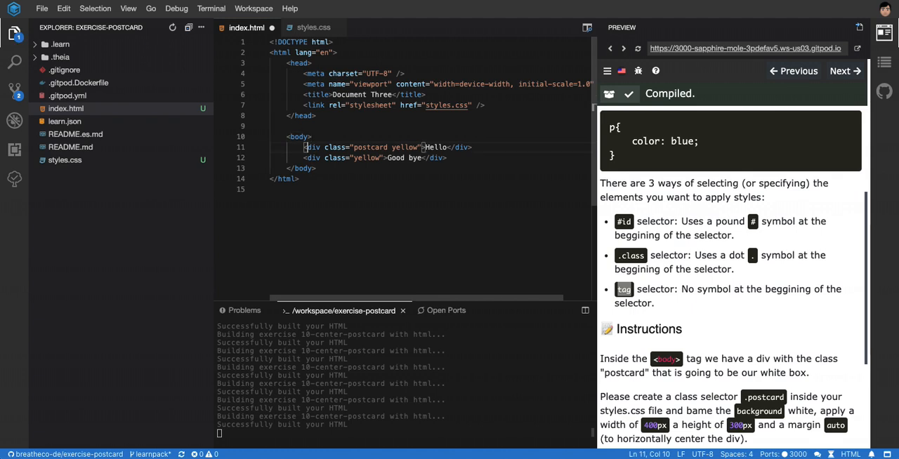
text(<)
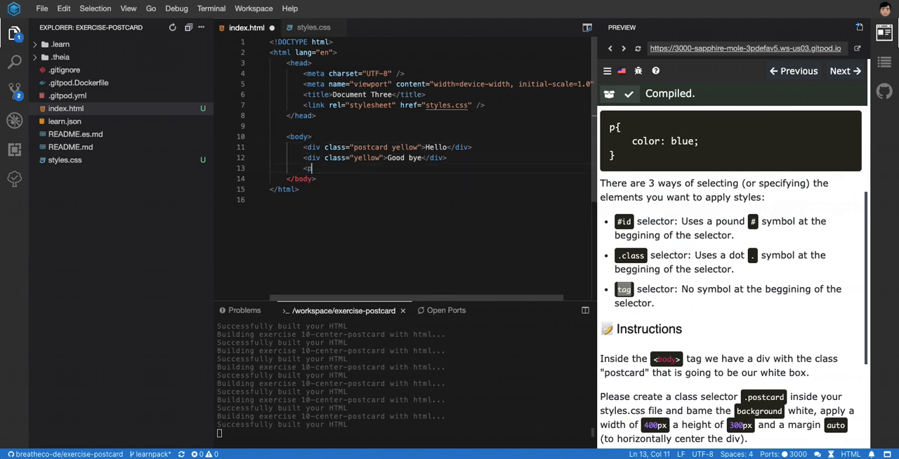
text(p>)
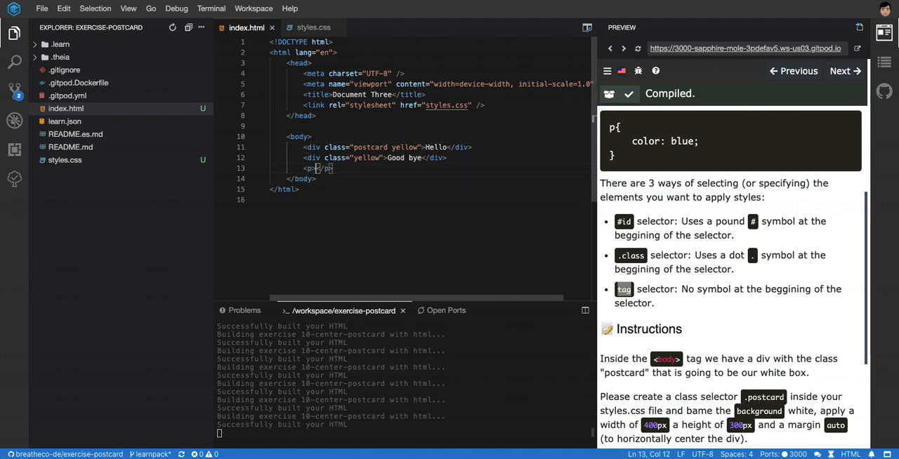
text(Card)
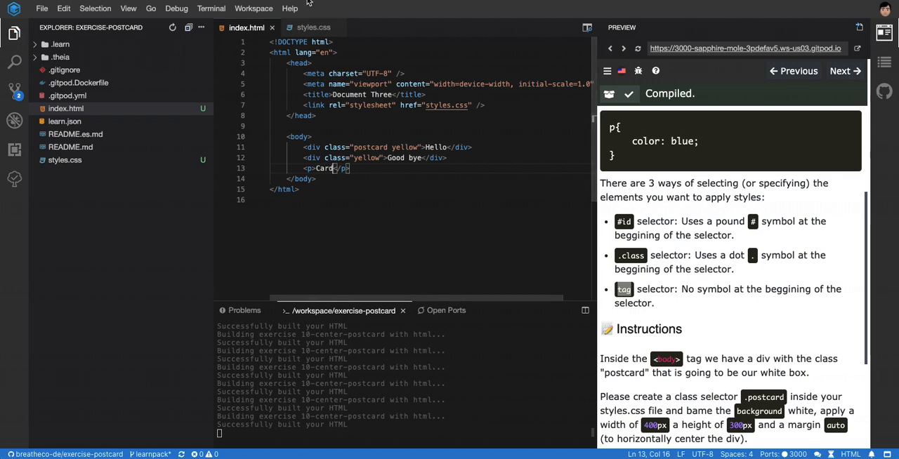
click(313, 28)
text(p{)
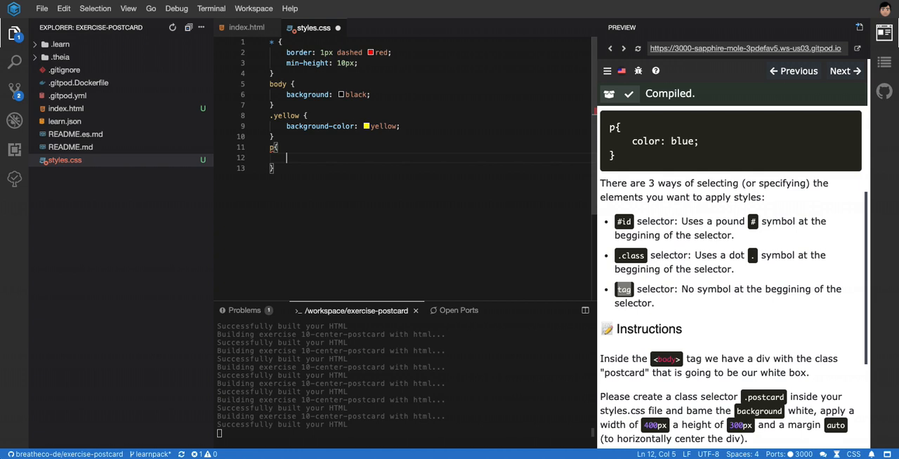
Add p { background: orange; } and duplicate the Card paragraph several times in the body.
text(background: orange;)
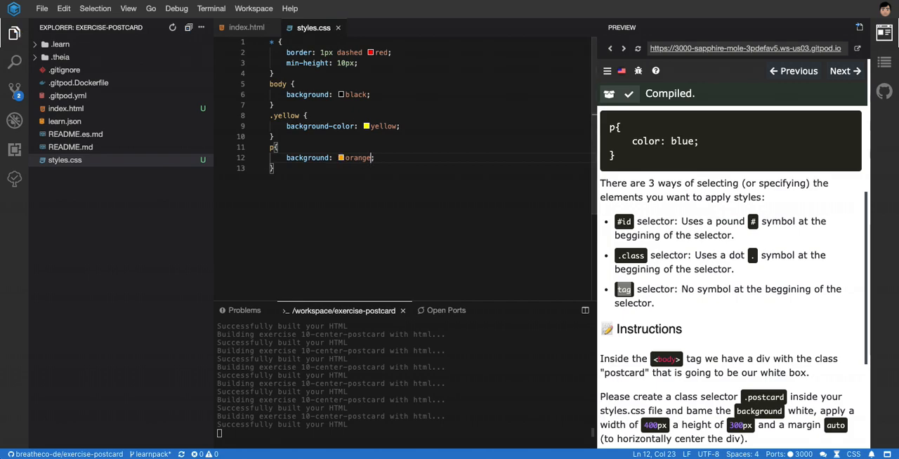
click(247, 28)
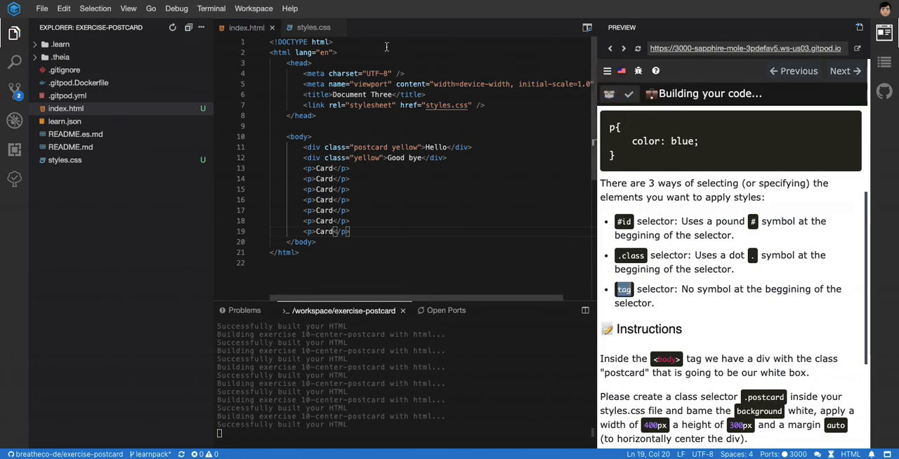
click(313, 28)
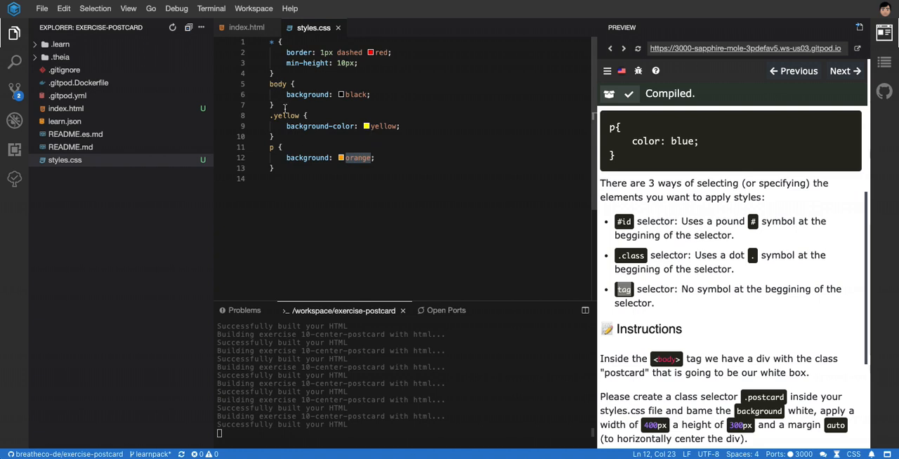
Delete the extra Card paragraphs, leaving one below the two divs.
click(247, 27)
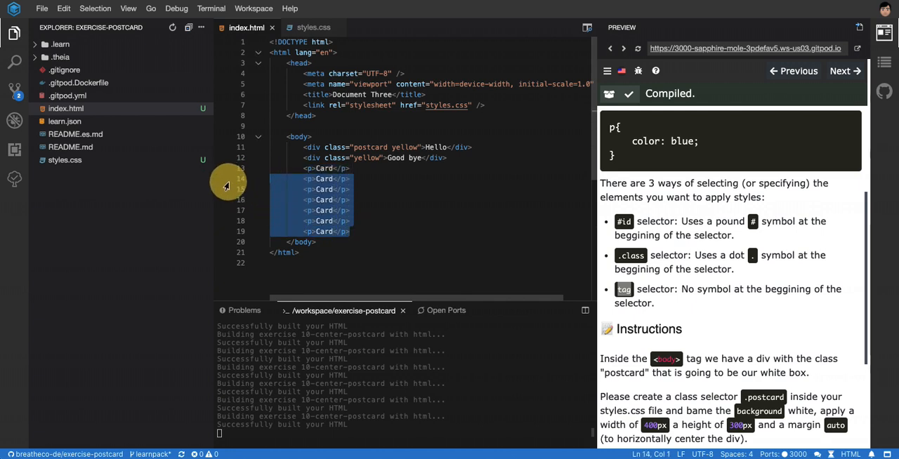
mouse_move(232, 173)
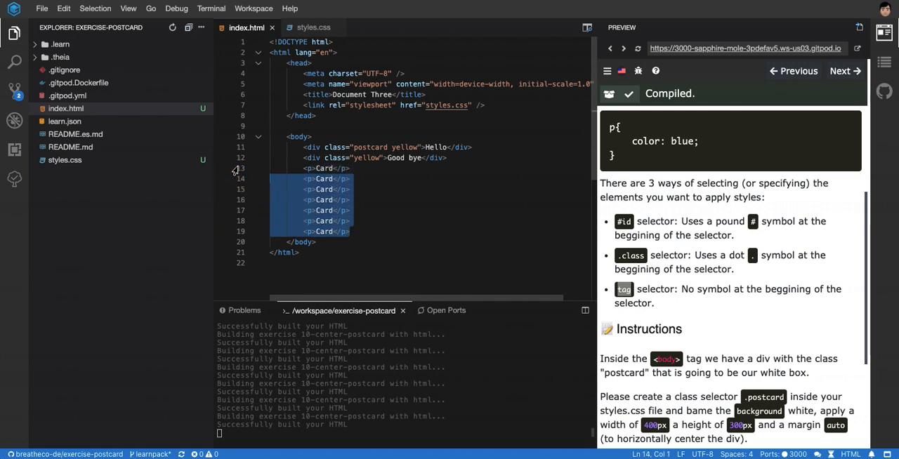
key(Delete)
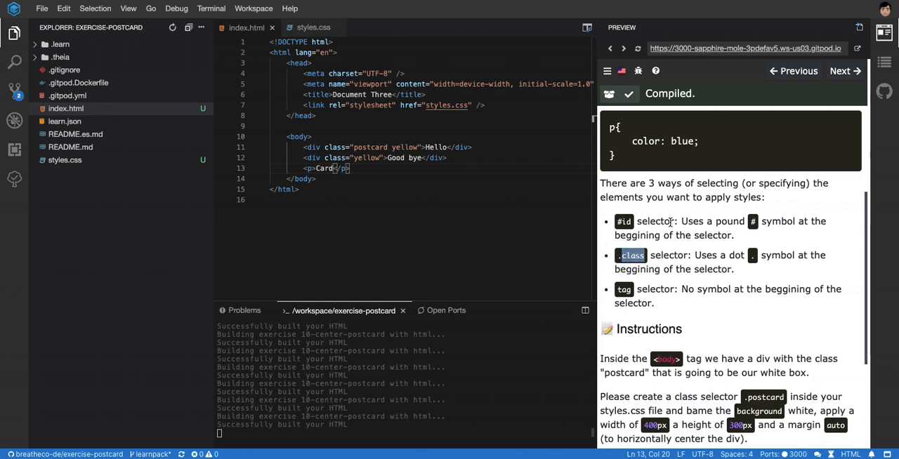
scroll(down, 3)
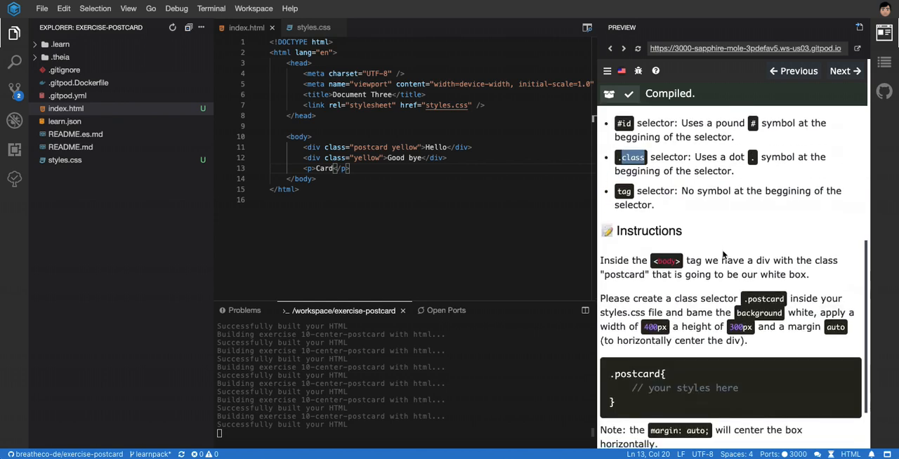
scroll(down, 3)
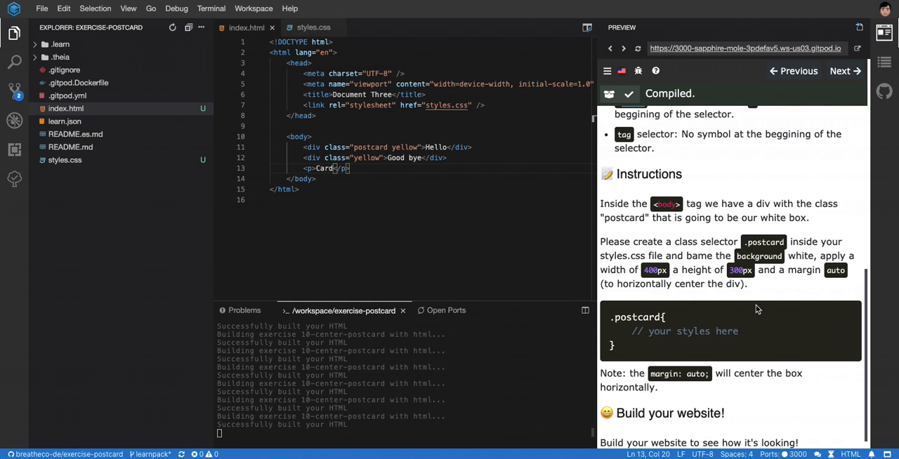
mouse_move(578, 457)
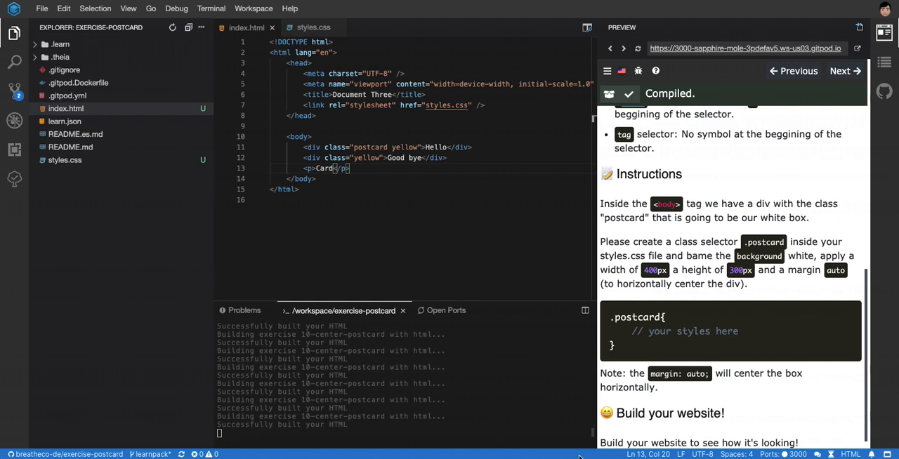
mouse_move(365, 175)
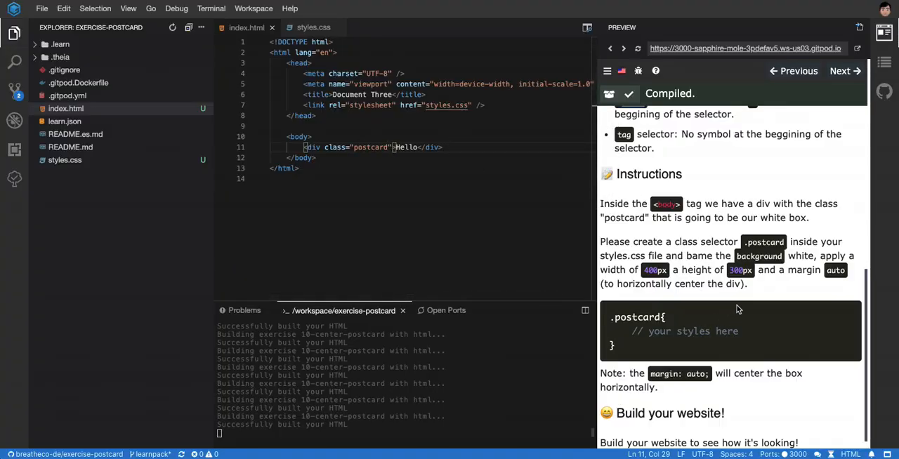
Write .postcard { width: 400px; height: 300px; background: white; margin: auto; } in styles.css.
click(313, 28)
text(.pos)
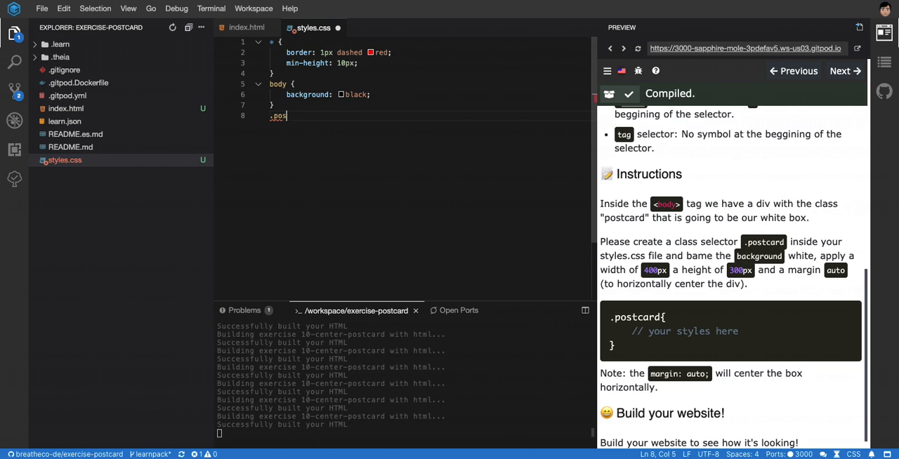
text(tcard{)
text(width:)
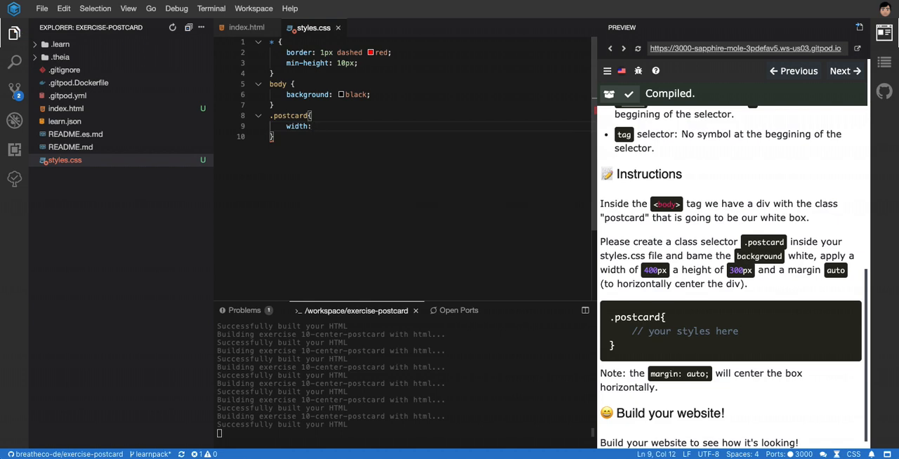
text(400px;)
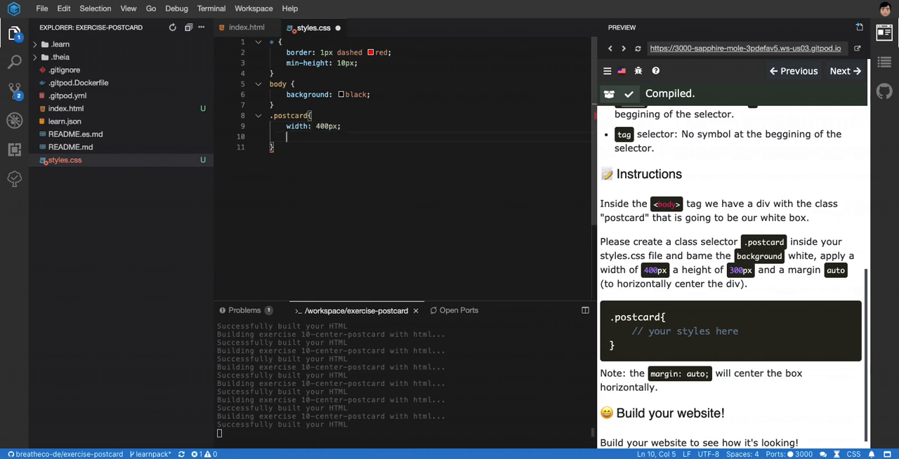
text(height: 300)
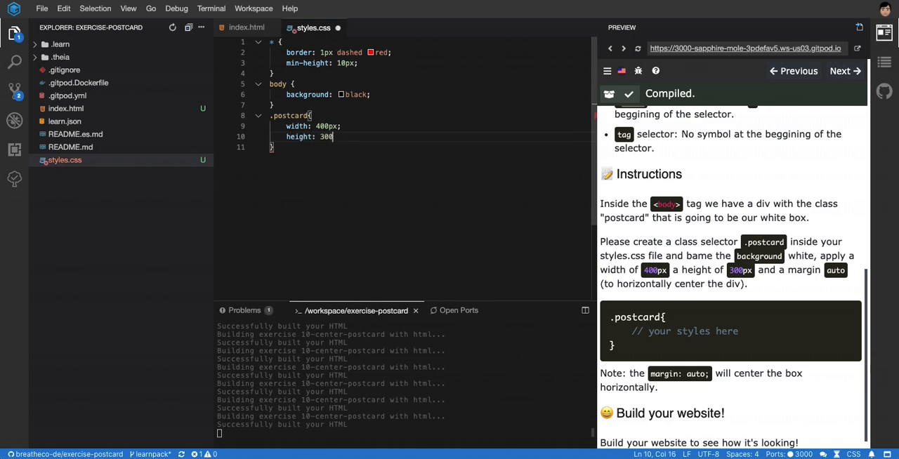
text(px;)
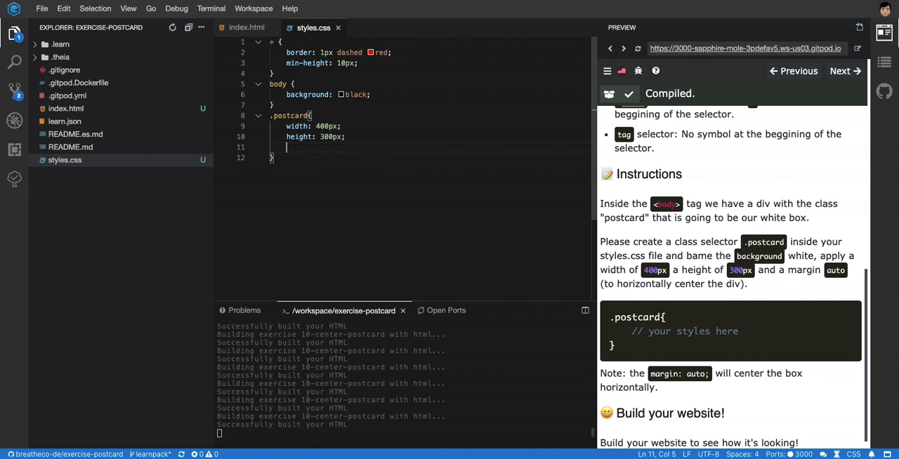
text(background: wh)
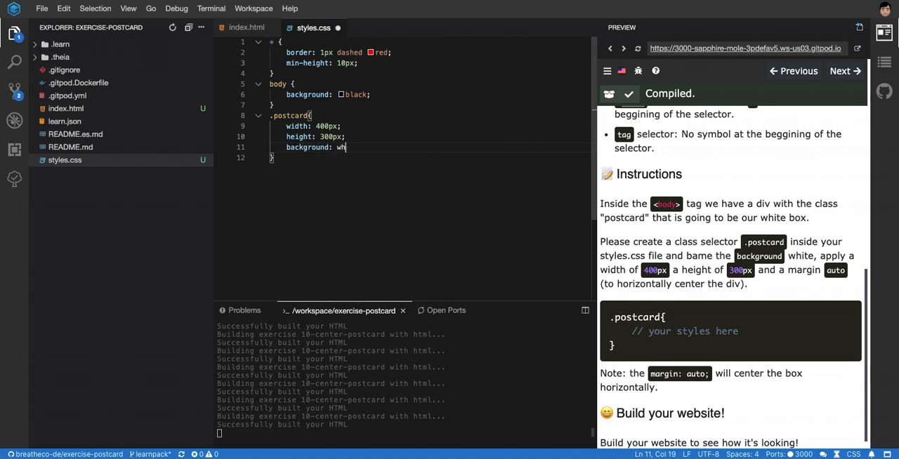
text(ite;)
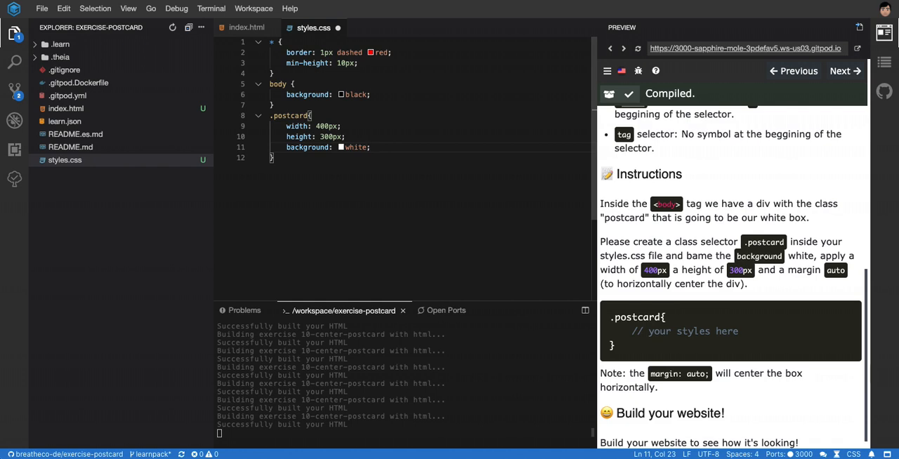
text(mar)
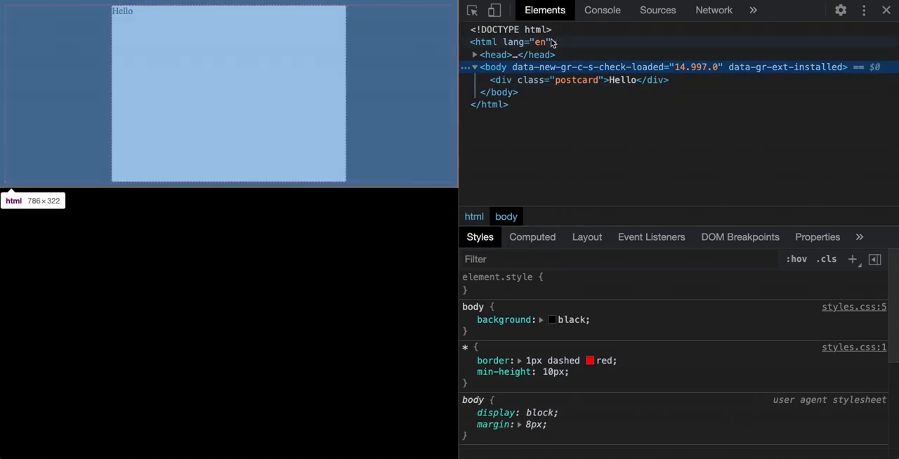
Use Select Element to inspect the white postcard div and show its .postcard rules.
click(468, 320)
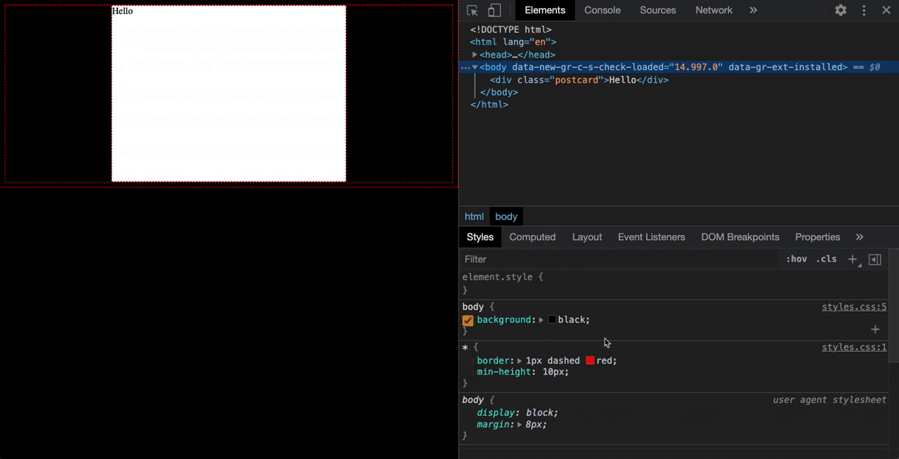
click(468, 320)
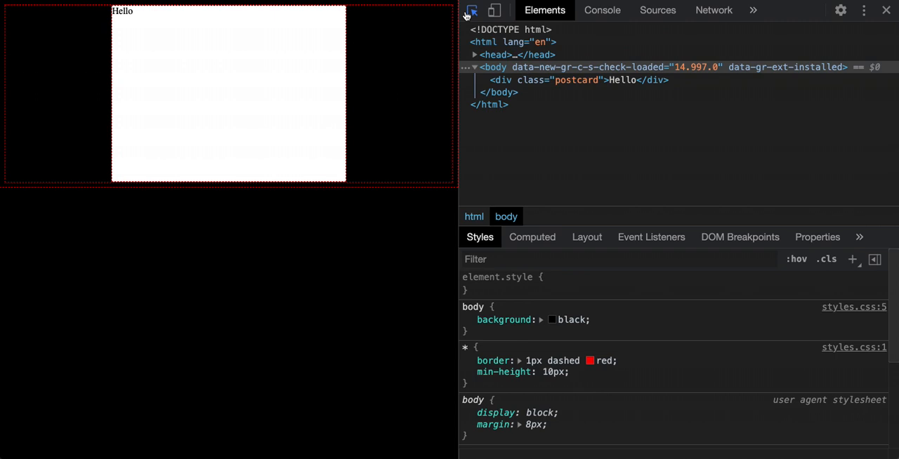
mouse_move(143, 43)
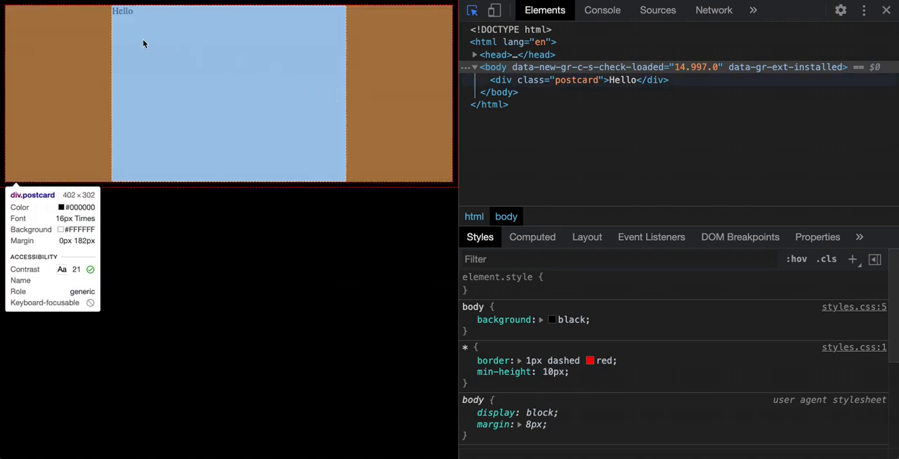
mouse_move(126, 20)
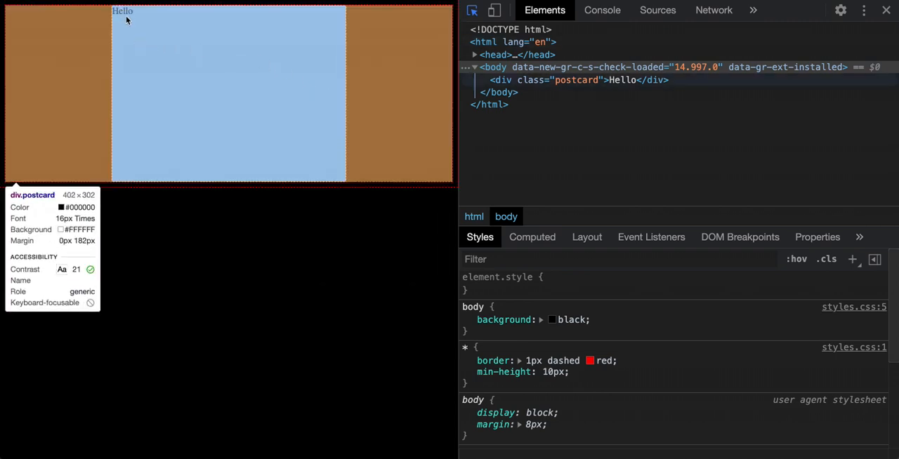
click(555, 79)
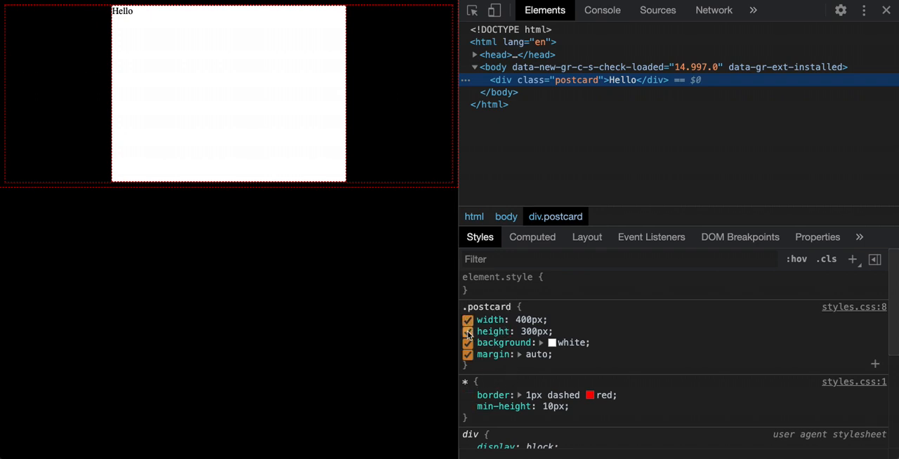
click(468, 331)
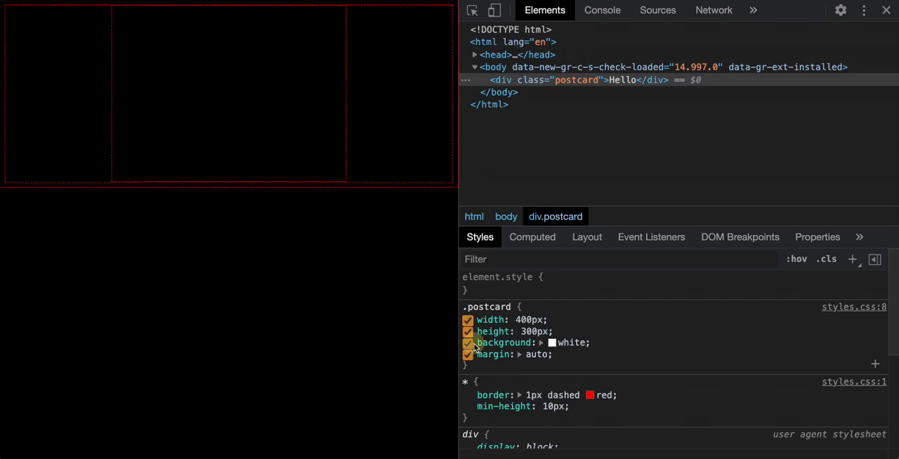
click(468, 354)
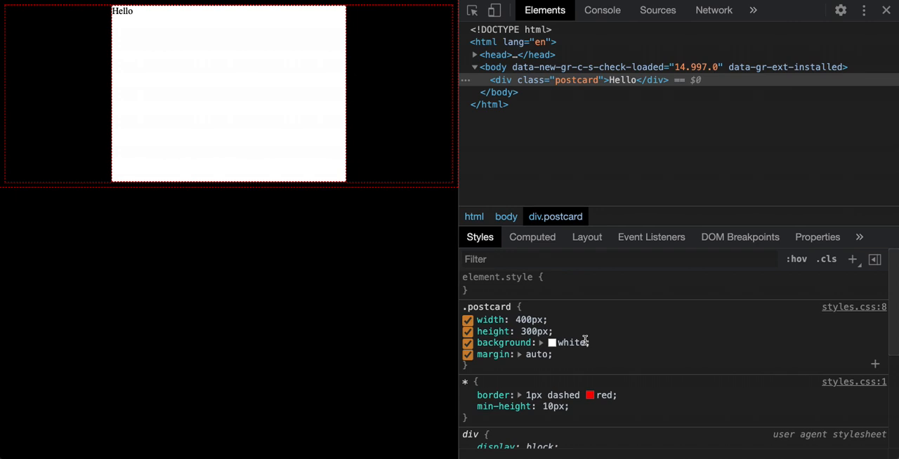
mouse_move(531, 236)
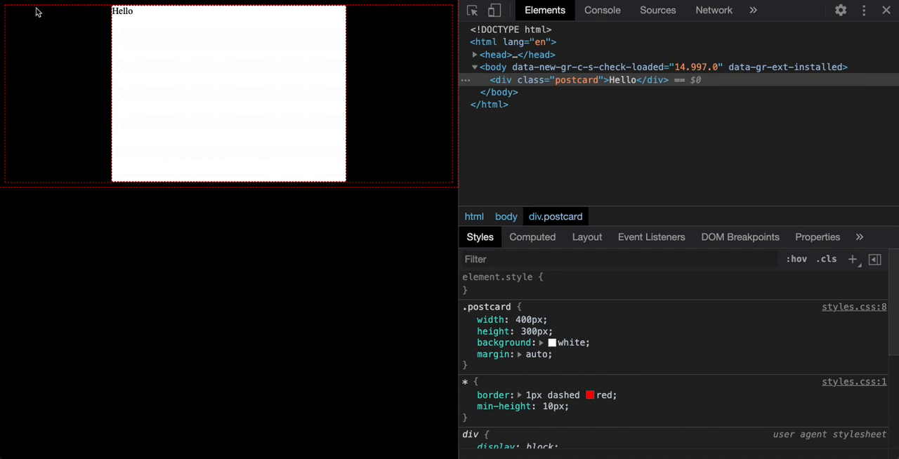
mouse_move(416, 57)
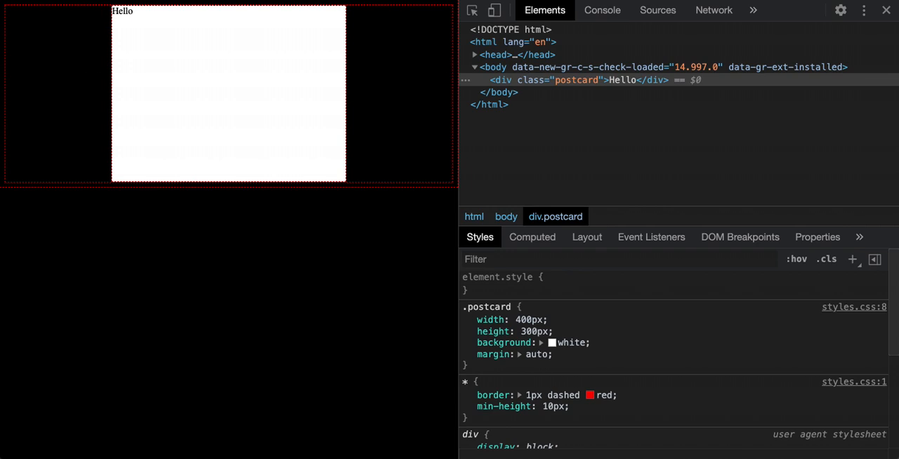
mouse_move(229, 267)
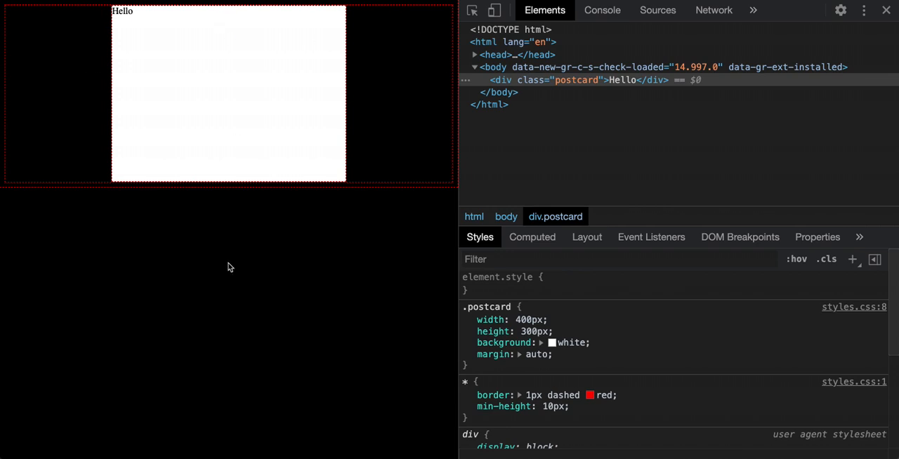